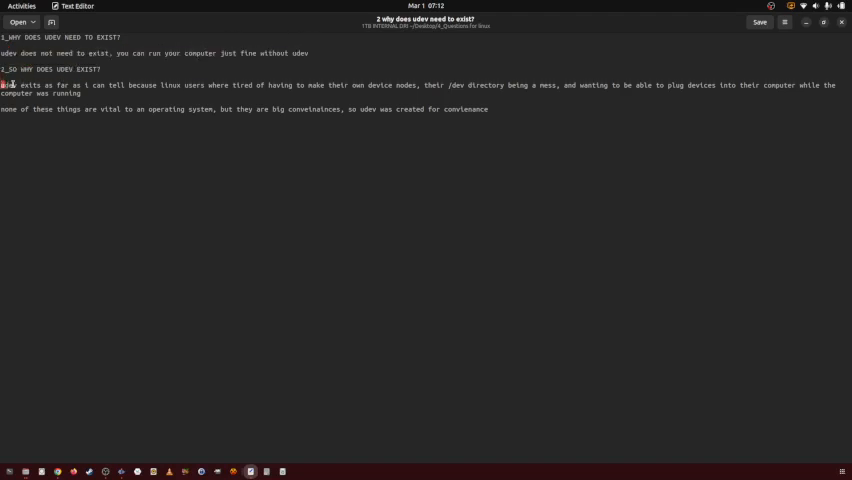
# - Deselect in the udev note and bring the OBS Studio window to the front
pyautogui.doubleClick(16, 84)
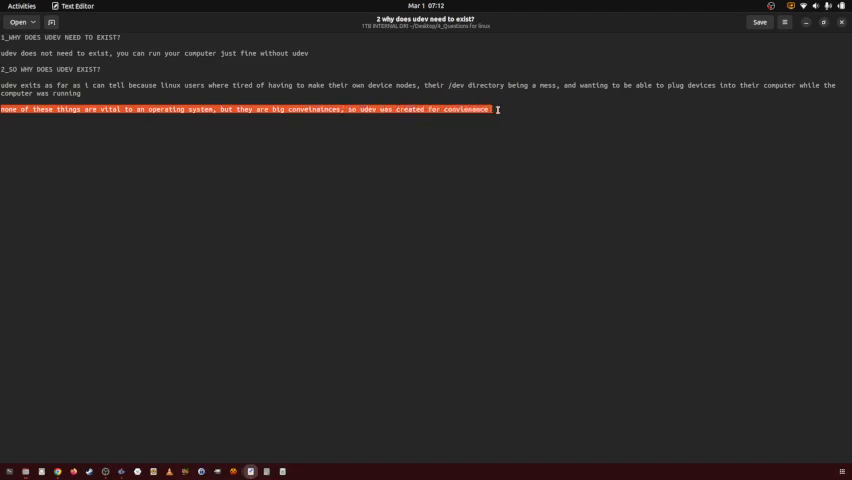
pyautogui.click(270, 152)
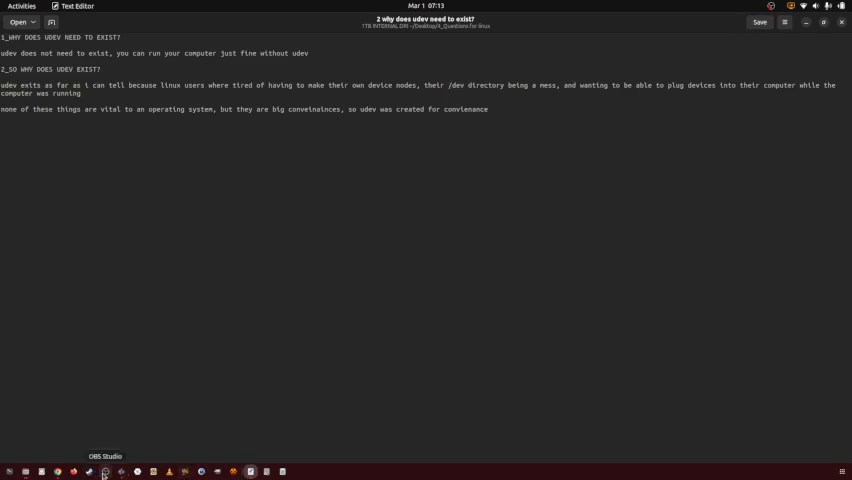
pyautogui.click(98, 470)
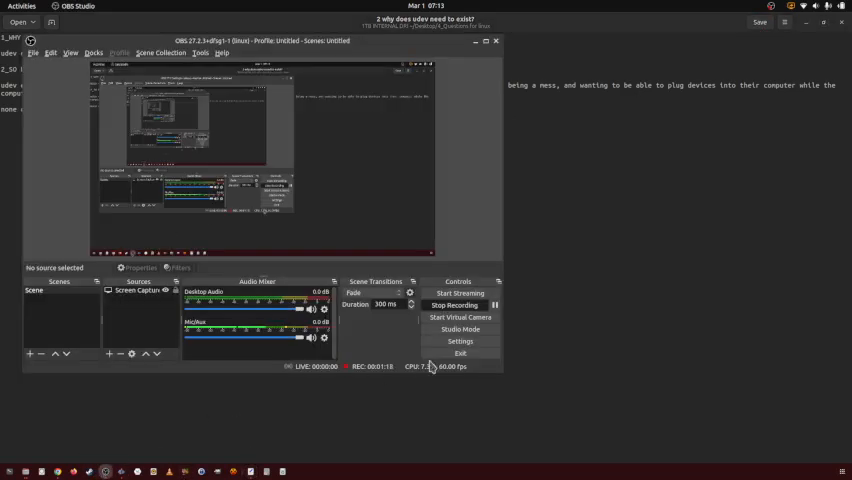